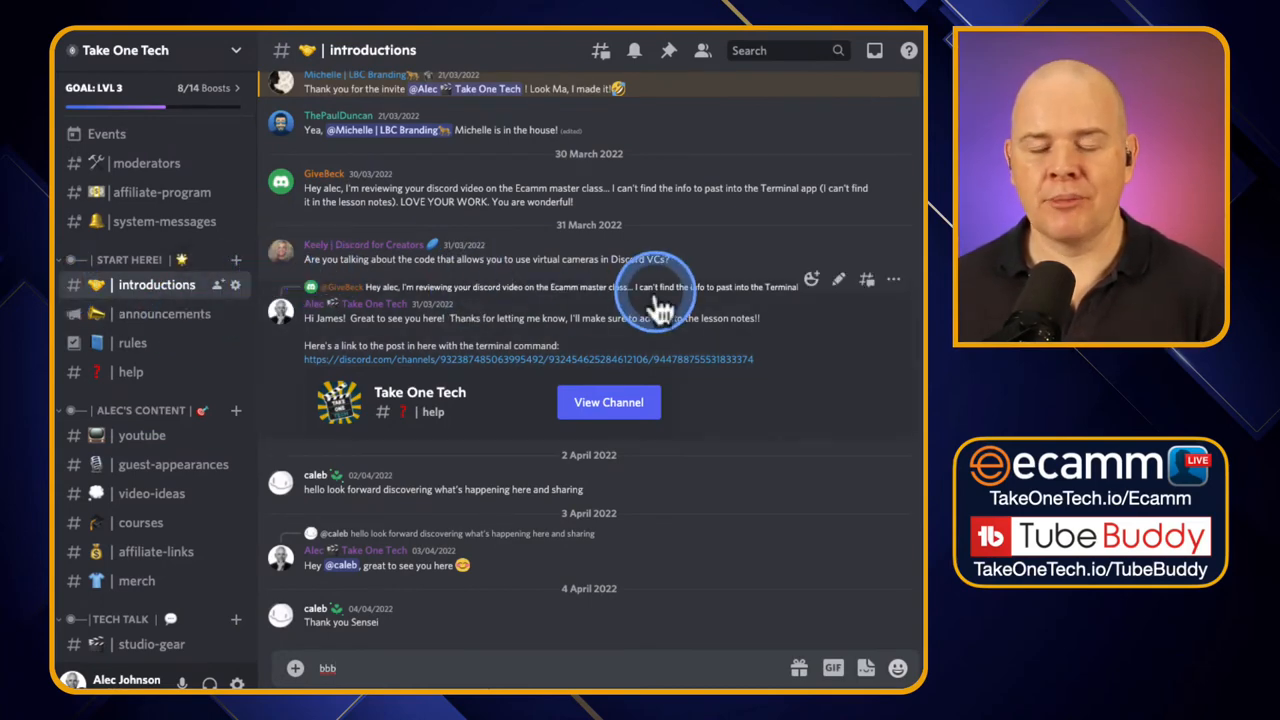
{"action": "mouse_move", "coordinate": [680, 280]}
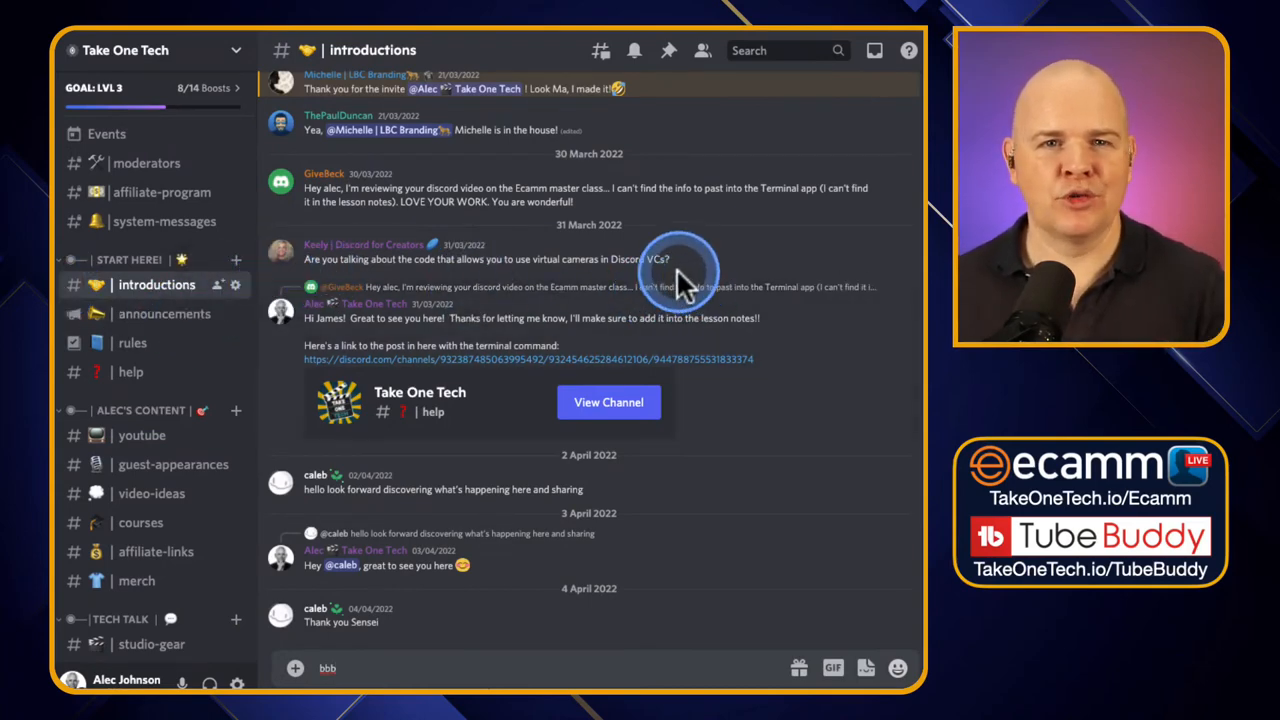
{"action": "mouse_move", "coordinate": [172, 184]}
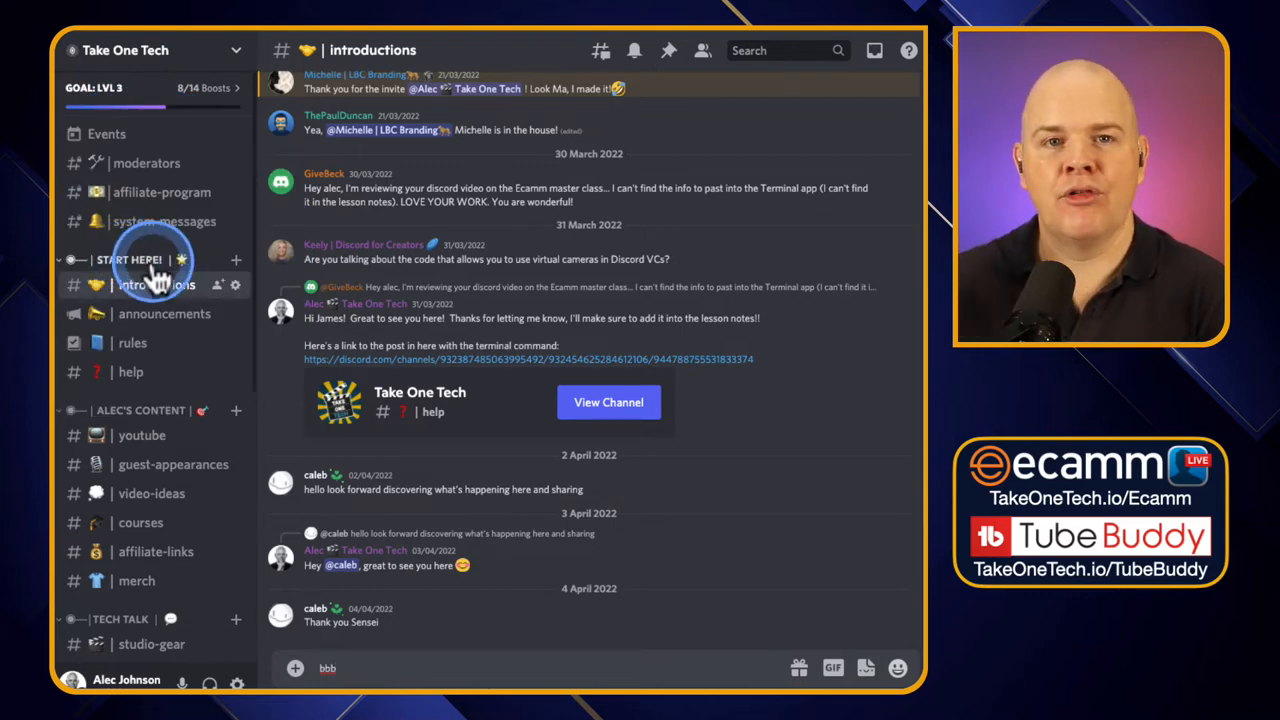
{"action": "mouse_move", "coordinate": [158, 340]}
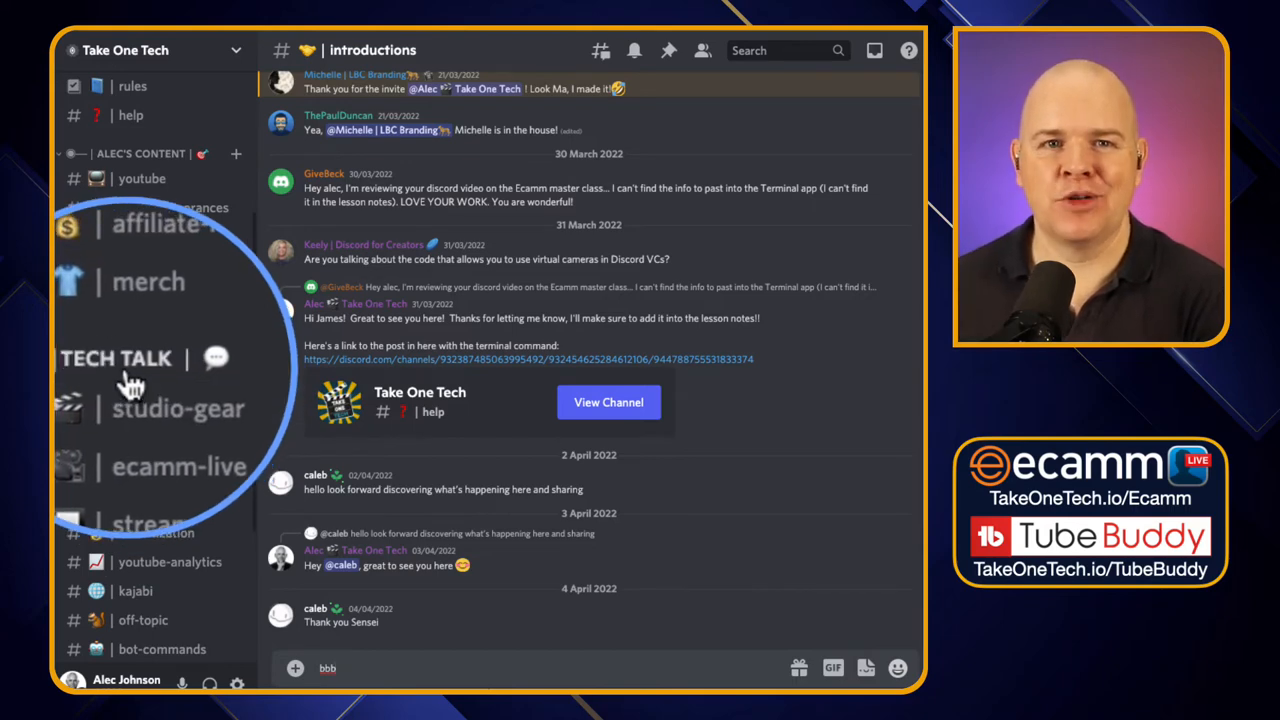
- Scroll the sidebar through TECH TALK, revealing stream-deck, automation-apps, productivity, monetization and youtube-analytics down to bot-commands
{"action": "scroll", "scroll_direction": "down", "scroll_amount": 3}
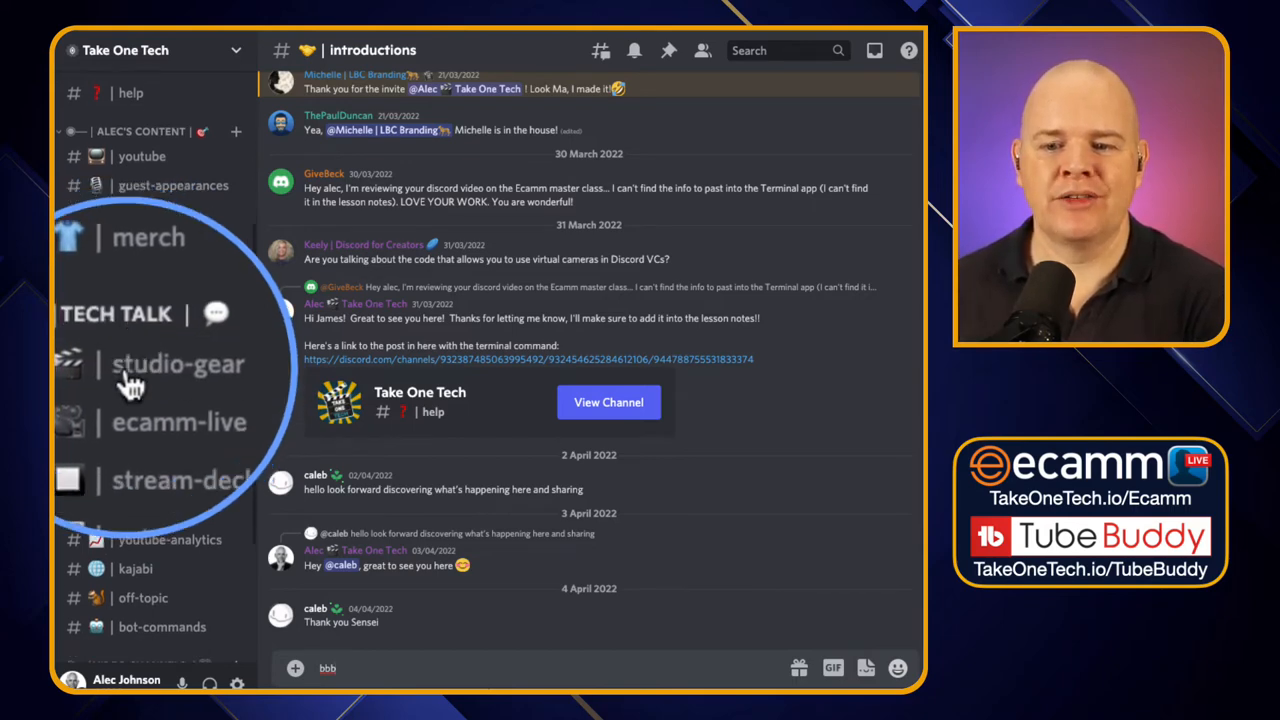
{"action": "scroll", "scroll_direction": "down", "scroll_amount": 3}
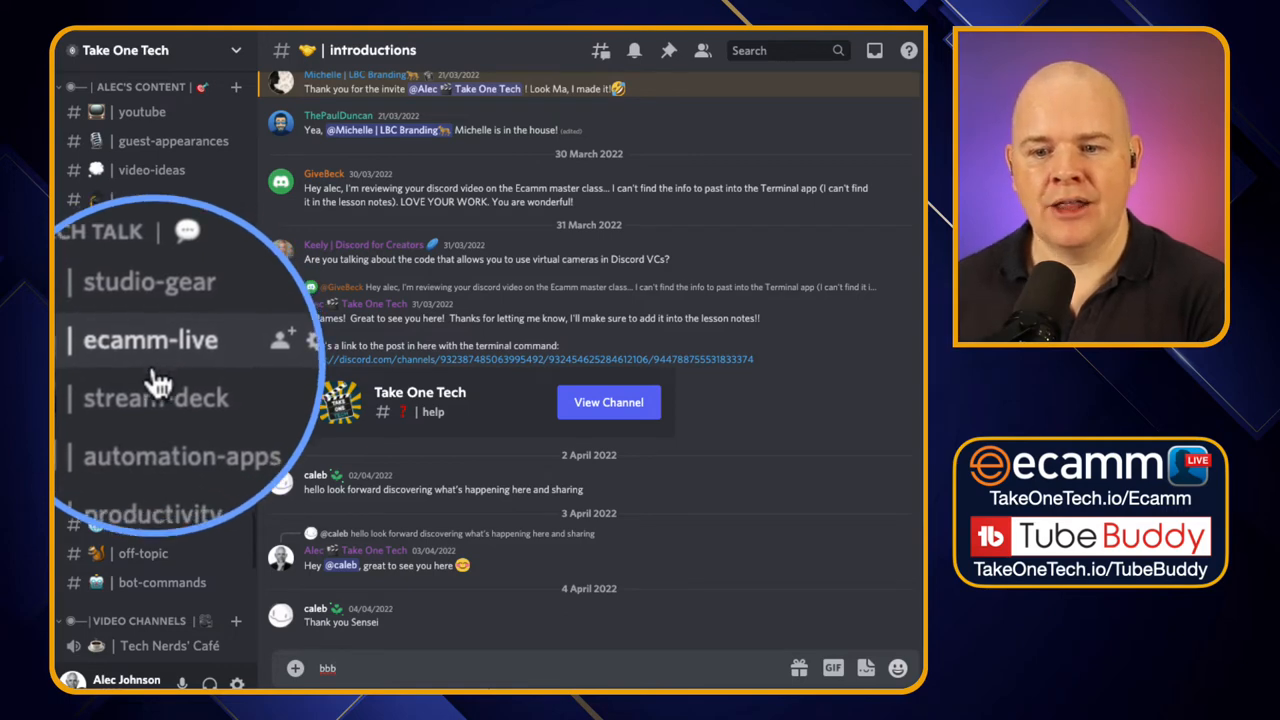
{"action": "scroll", "scroll_direction": "down", "scroll_amount": 3}
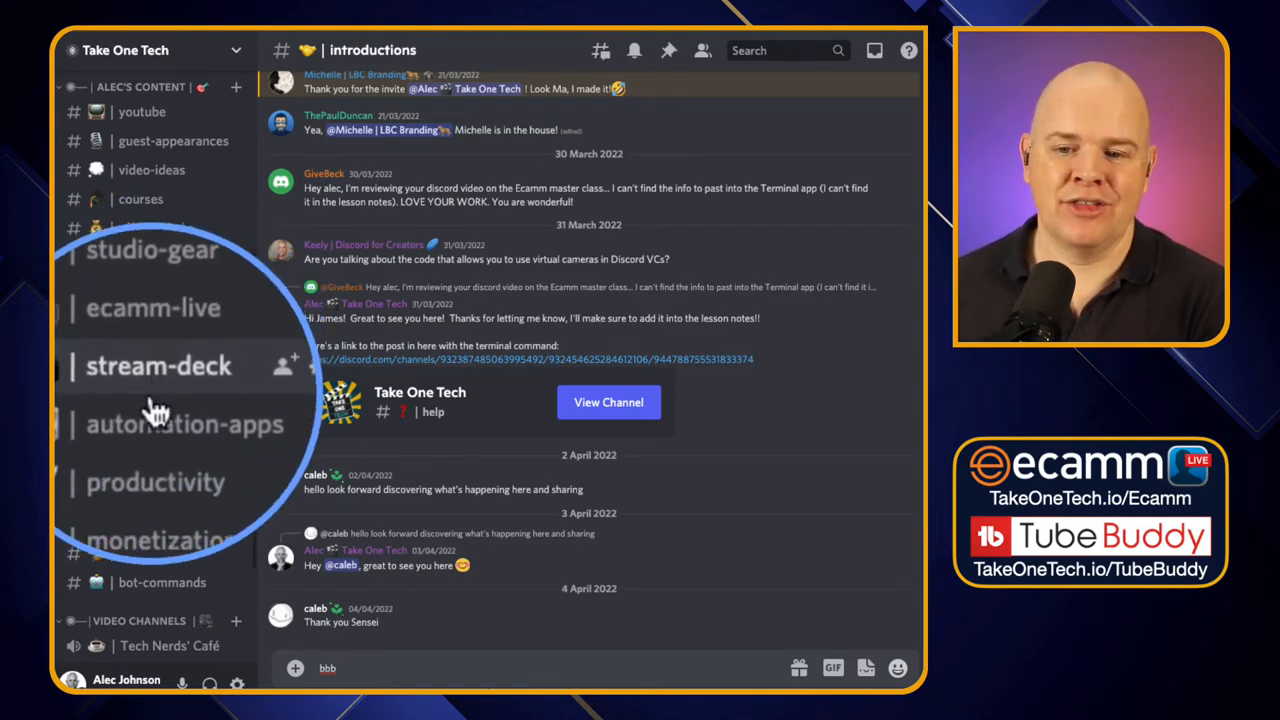
{"action": "scroll", "scroll_direction": "down", "scroll_amount": 3}
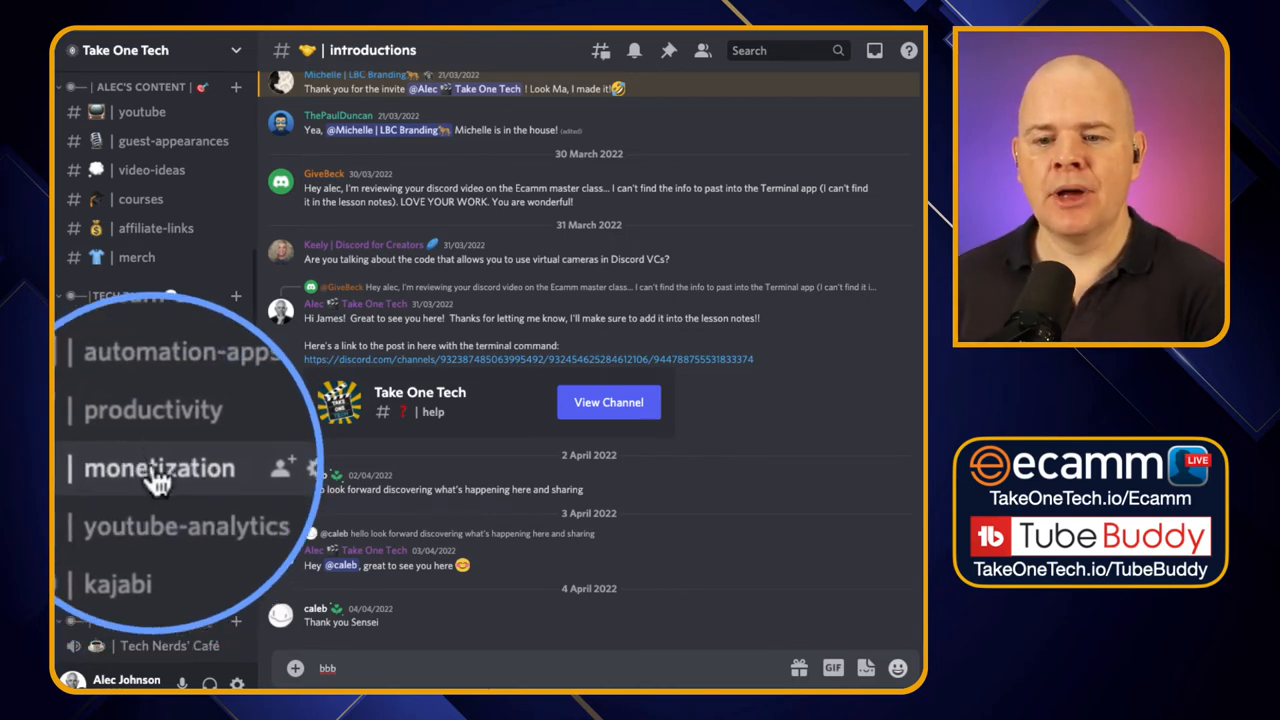
{"action": "scroll", "scroll_direction": "down", "scroll_amount": 3}
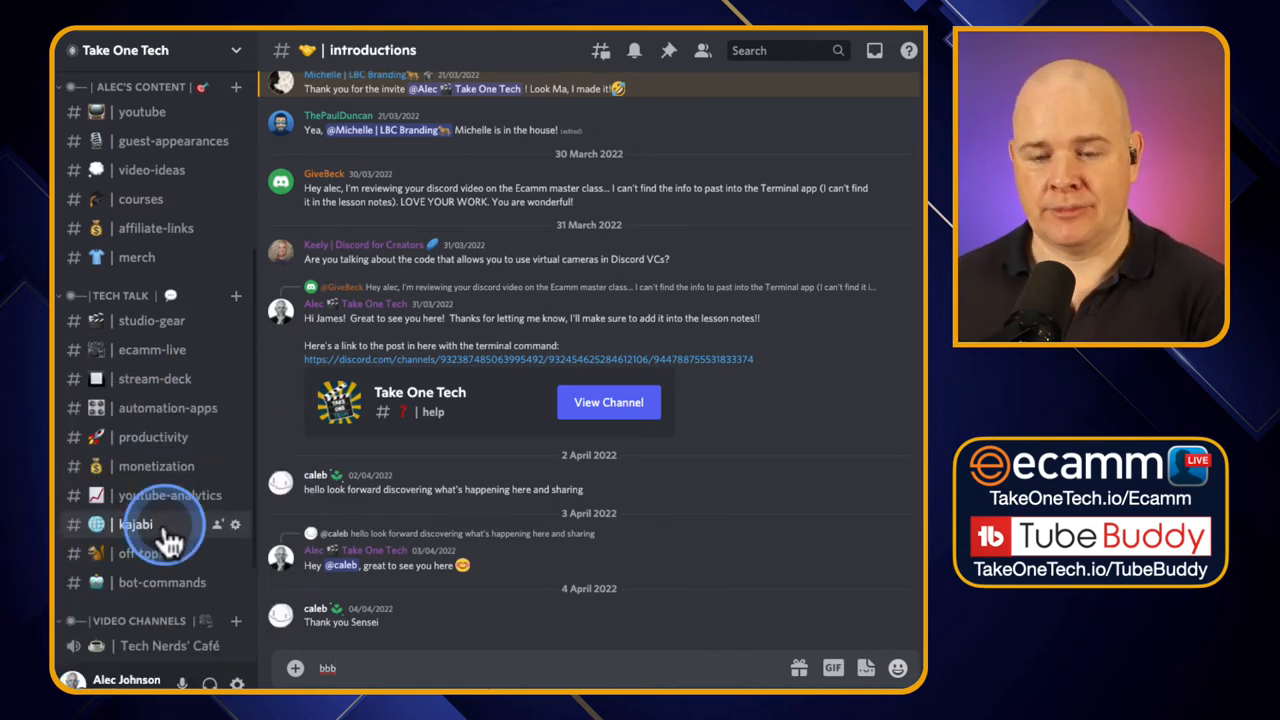
{"action": "mouse_move", "coordinate": [216, 468]}
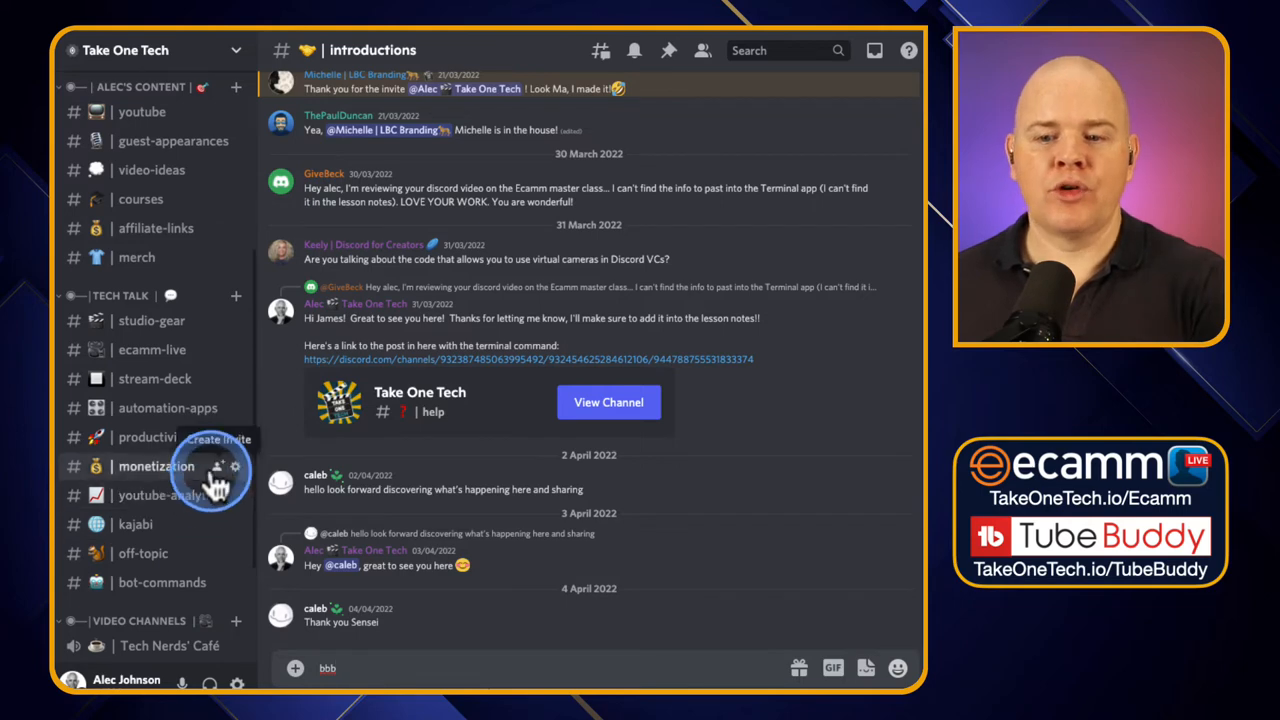
{"action": "mouse_move", "coordinate": [160, 348]}
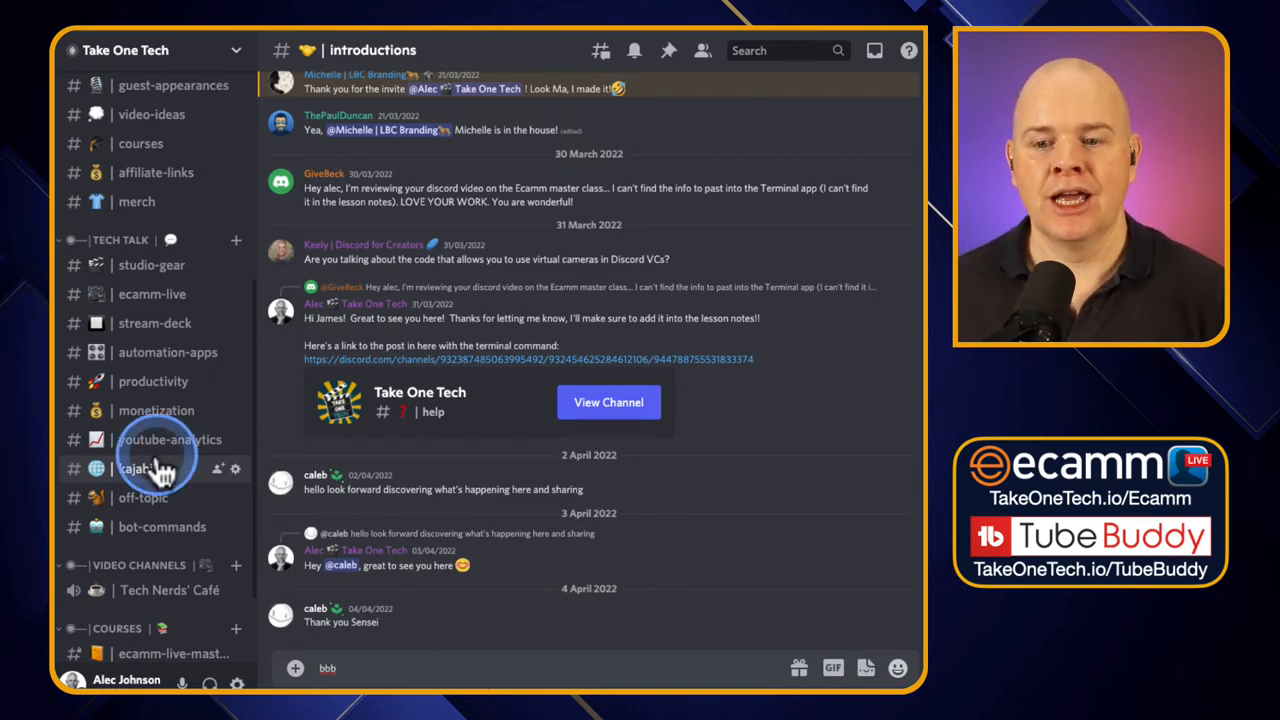
{"action": "mouse_move", "coordinate": [156, 324]}
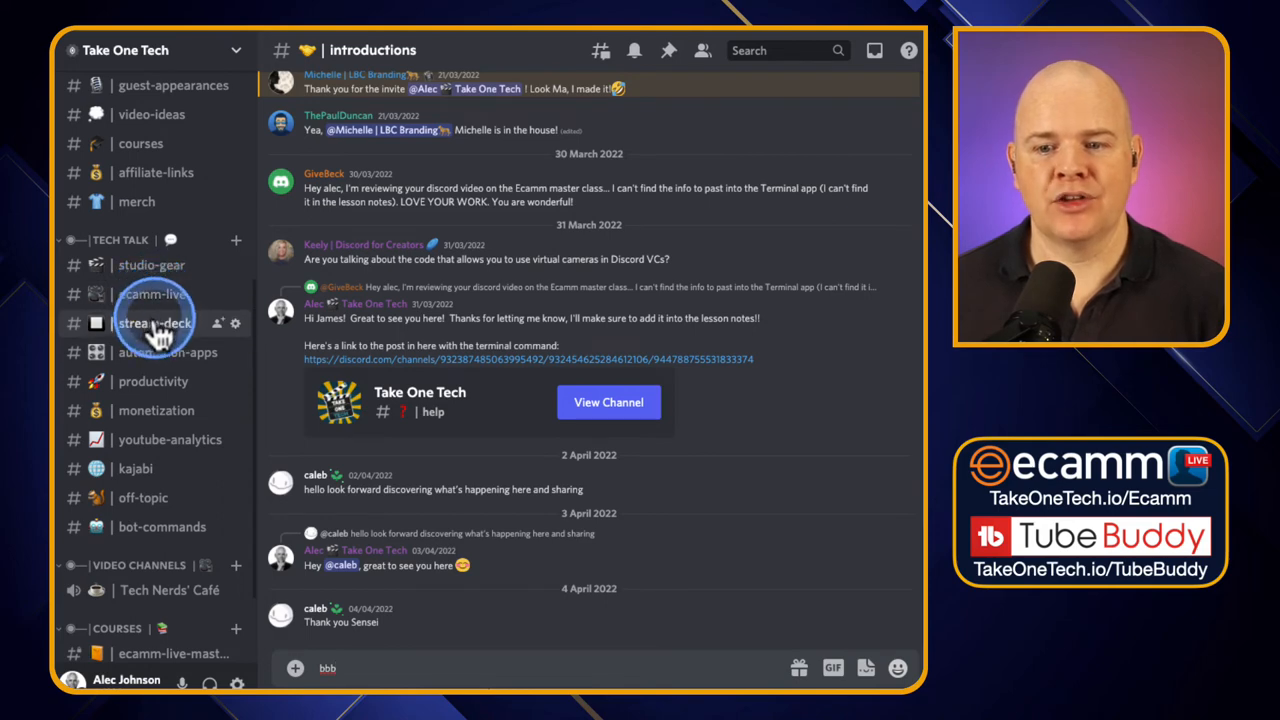
{"action": "mouse_move", "coordinate": [156, 380]}
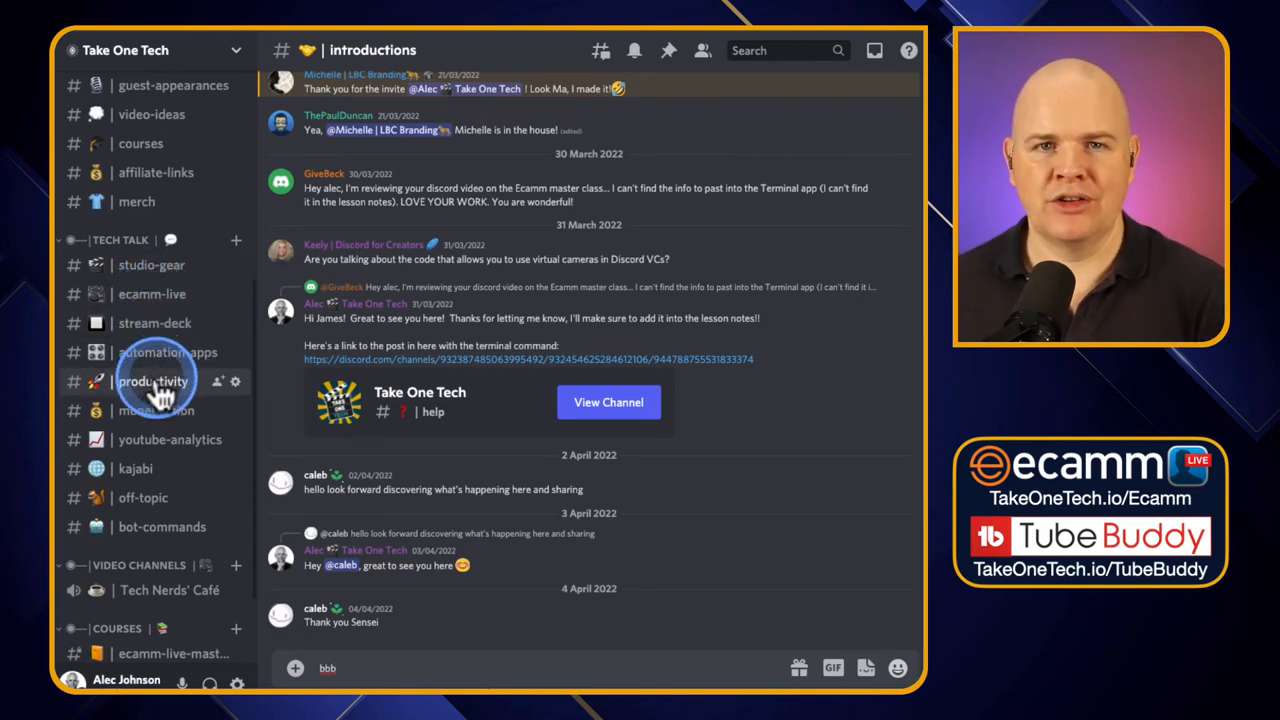
{"action": "mouse_move", "coordinate": [158, 400]}
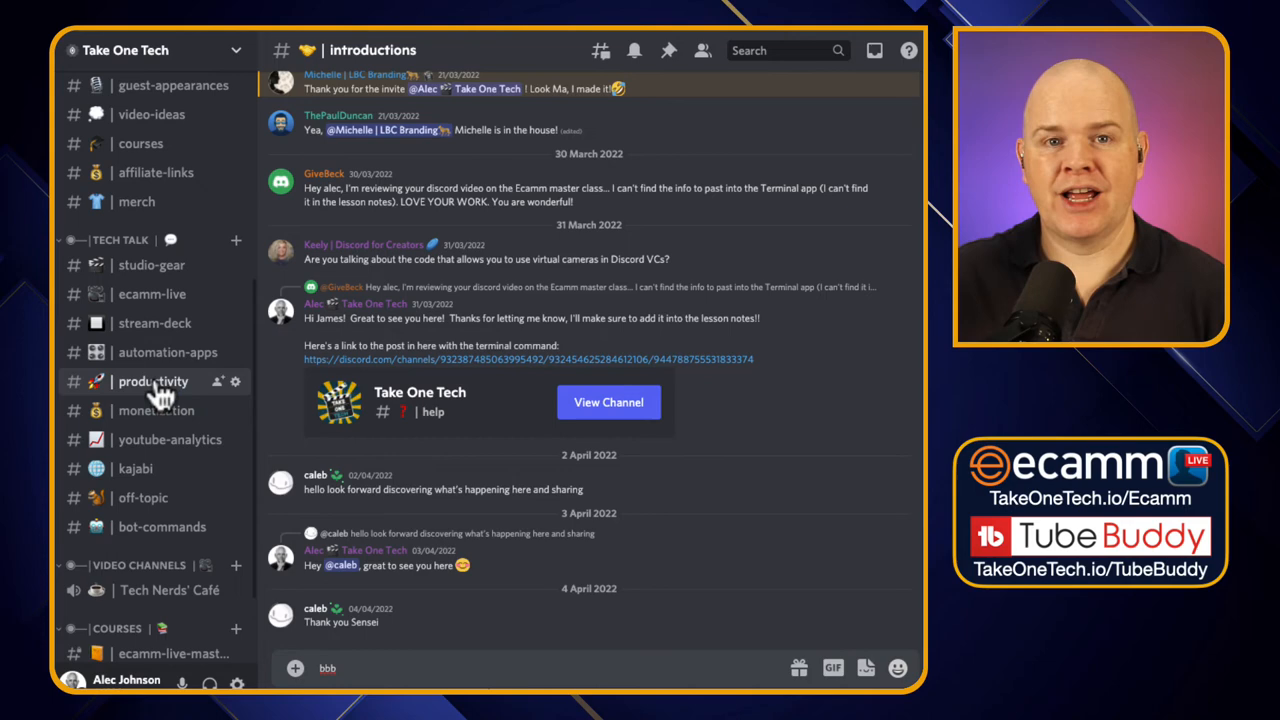
{"action": "mouse_move", "coordinate": [160, 352]}
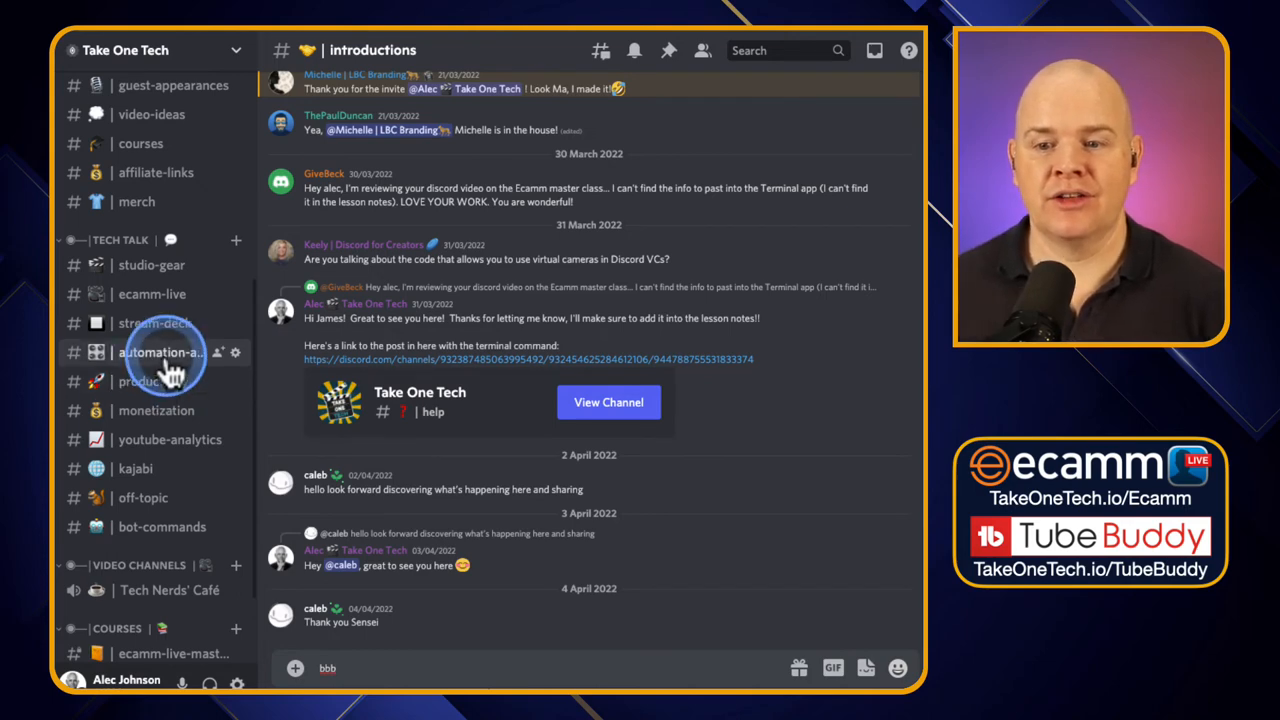
{"action": "mouse_move", "coordinate": [150, 324]}
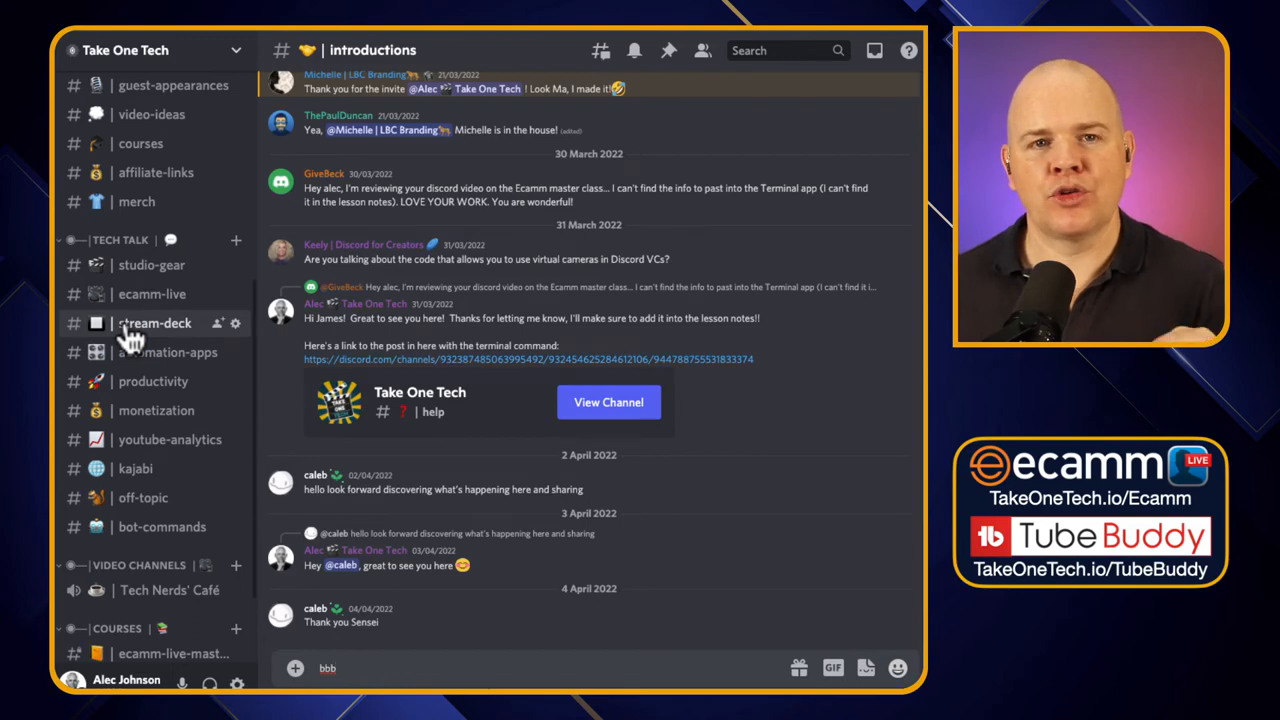
{"action": "scroll", "scroll_direction": "down", "scroll_amount": 3}
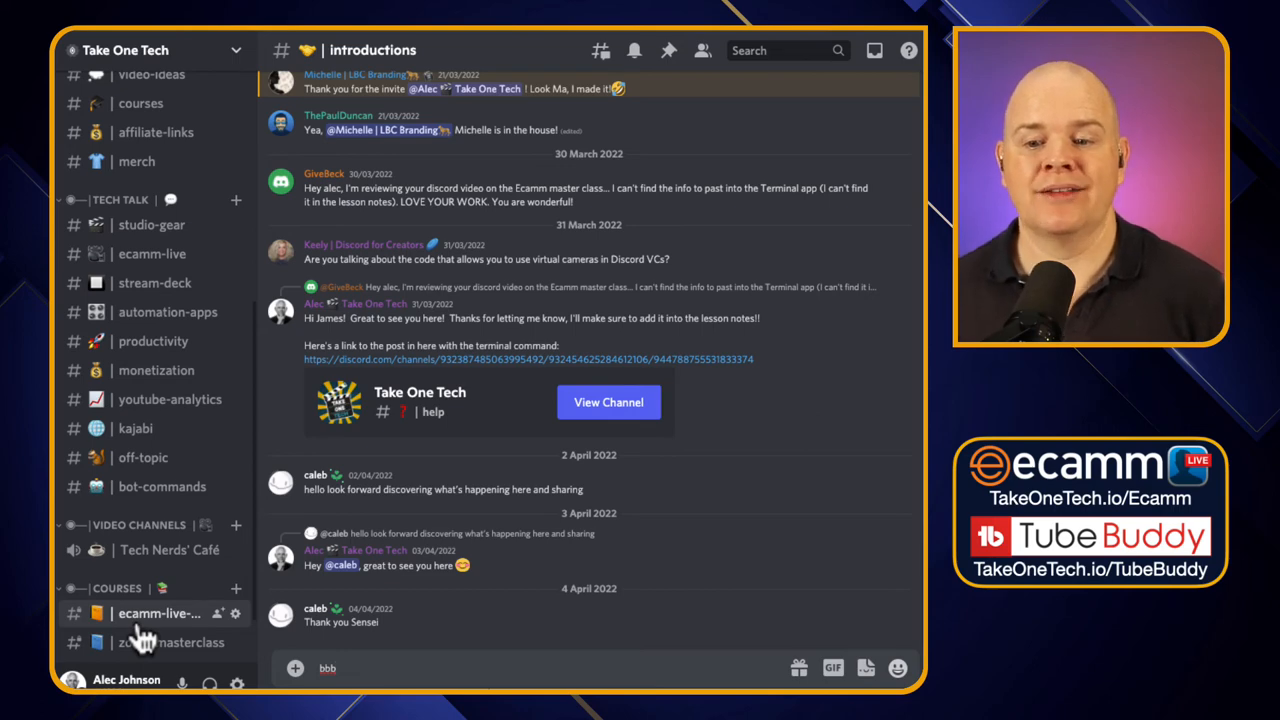
{"action": "scroll", "scroll_direction": "down", "scroll_amount": 3}
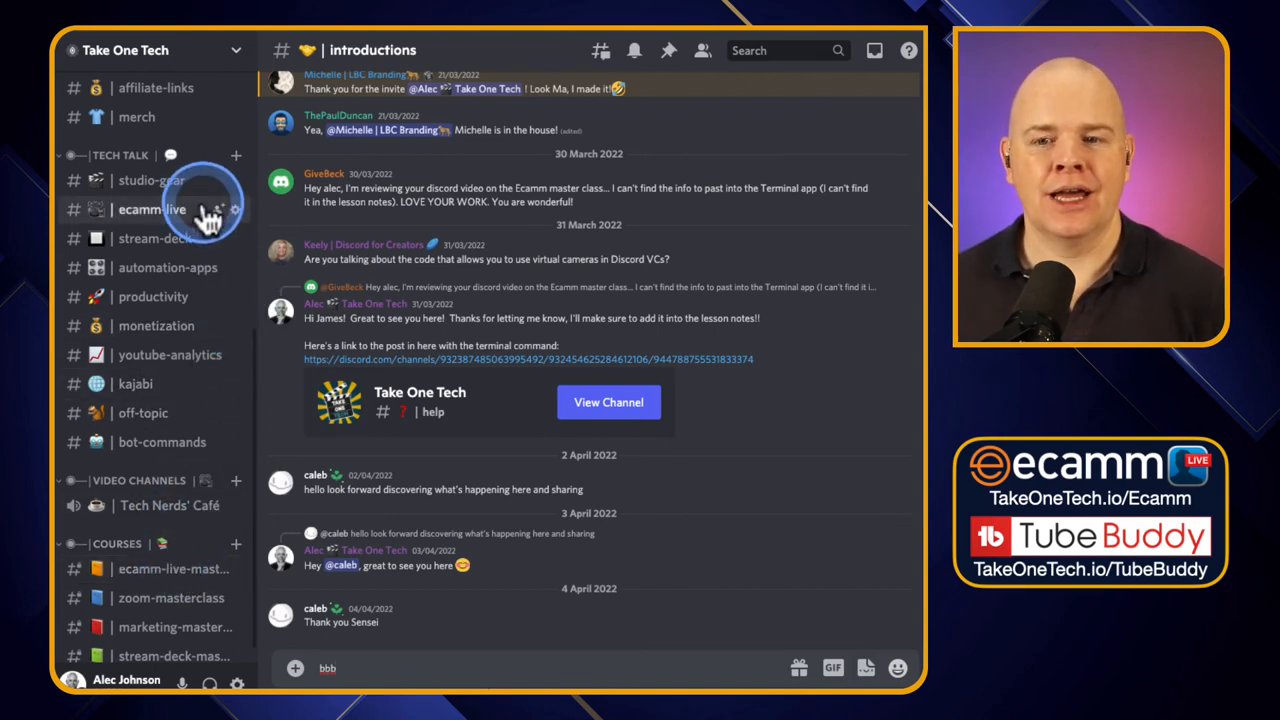
{"action": "mouse_move", "coordinate": [176, 116]}
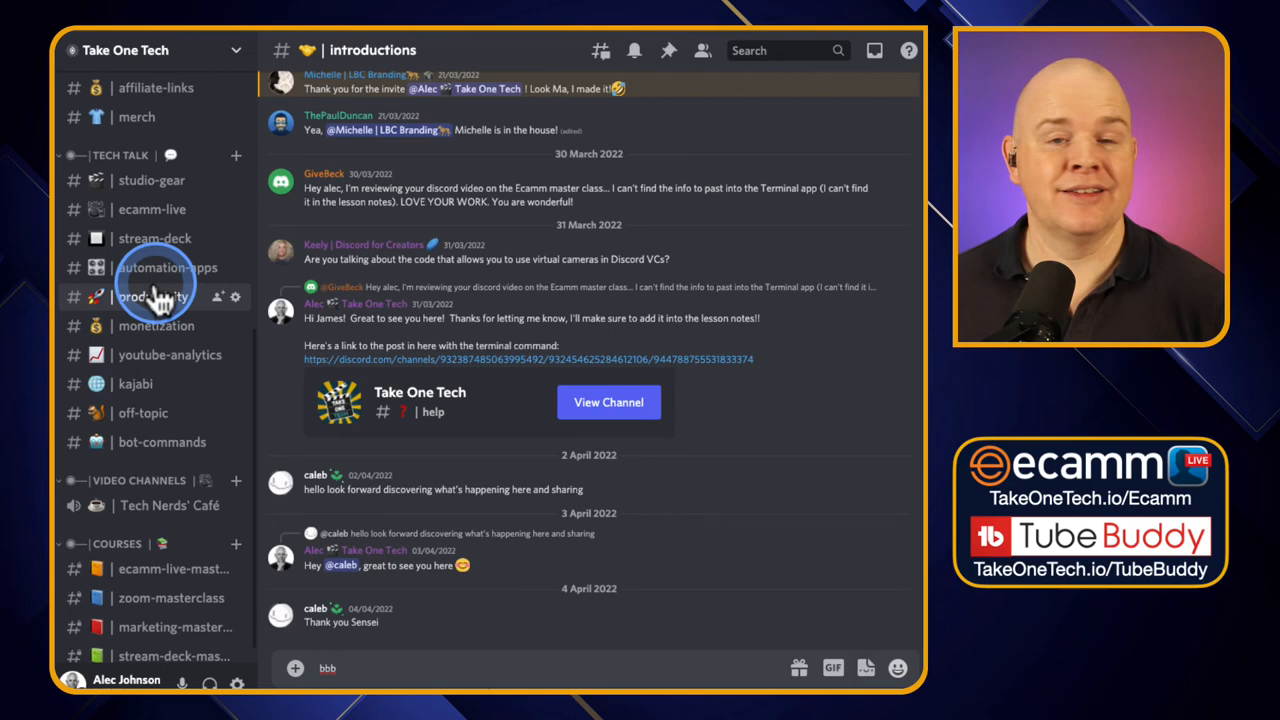
{"action": "mouse_move", "coordinate": [160, 268]}
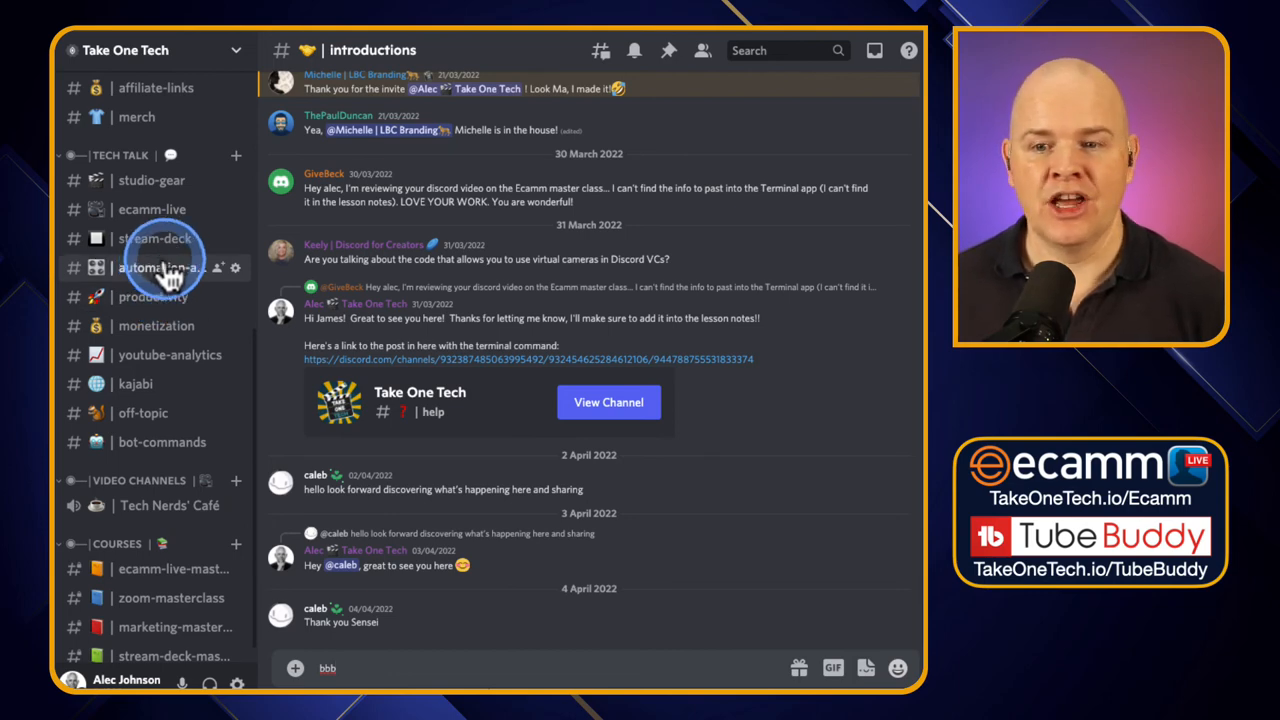
{"action": "mouse_move", "coordinate": [236, 268]}
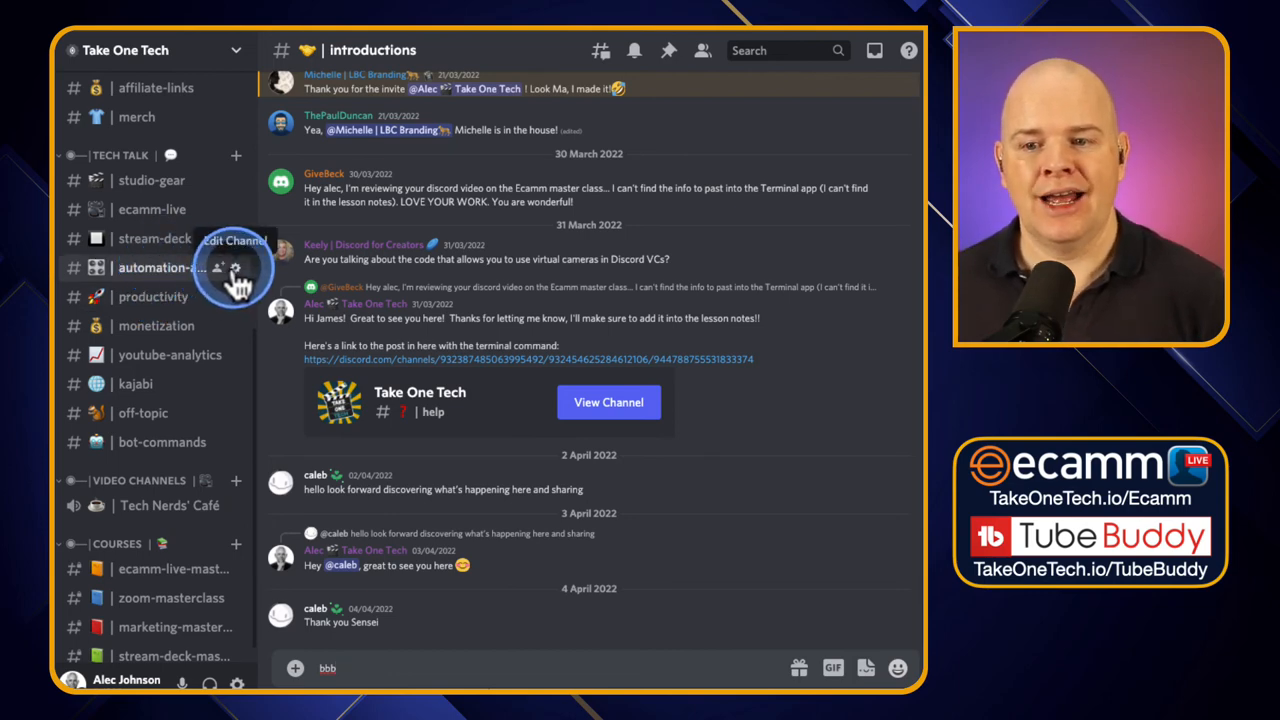
{"action": "left_click", "coordinate": [232, 268]}
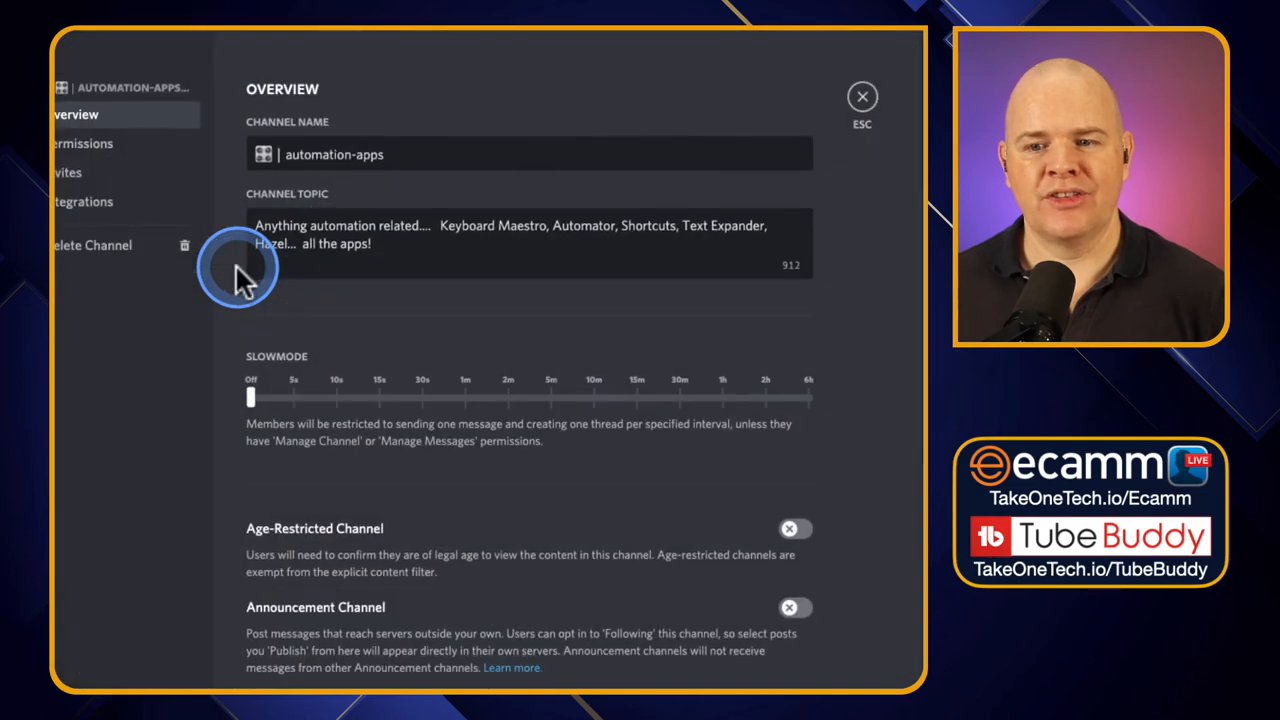
{"action": "mouse_move", "coordinate": [576, 184]}
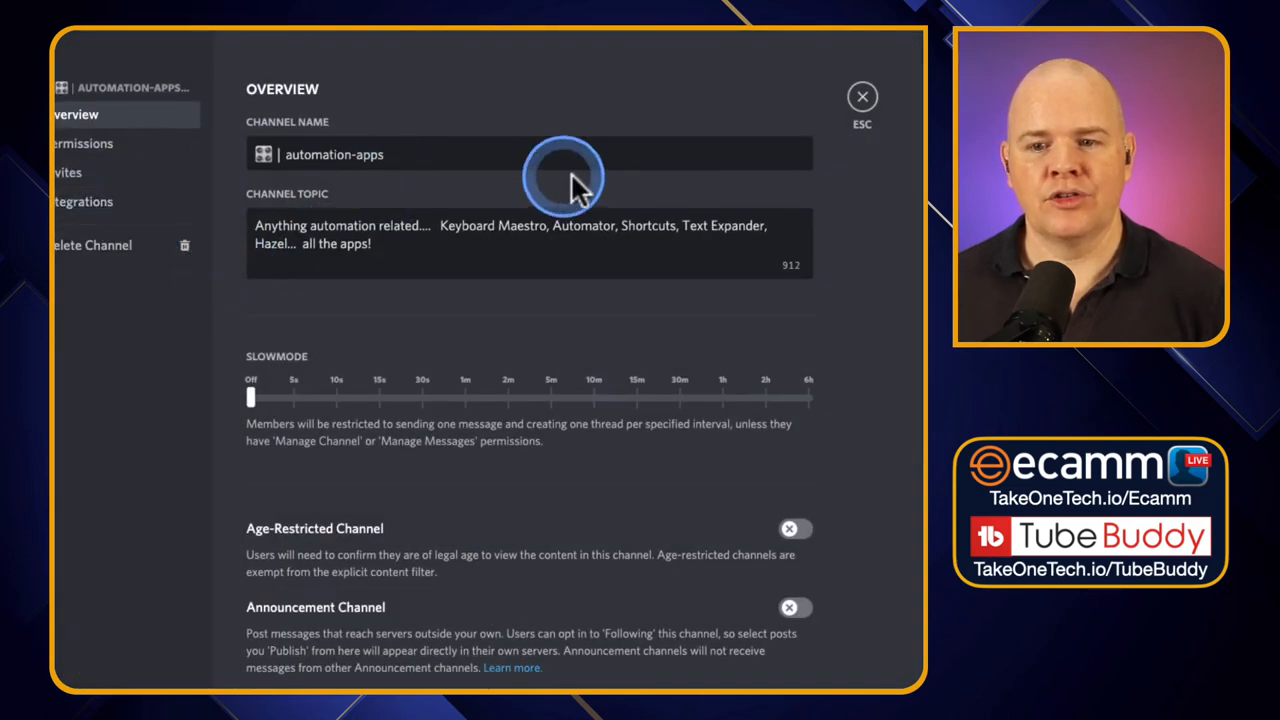
{"action": "mouse_move", "coordinate": [862, 98]}
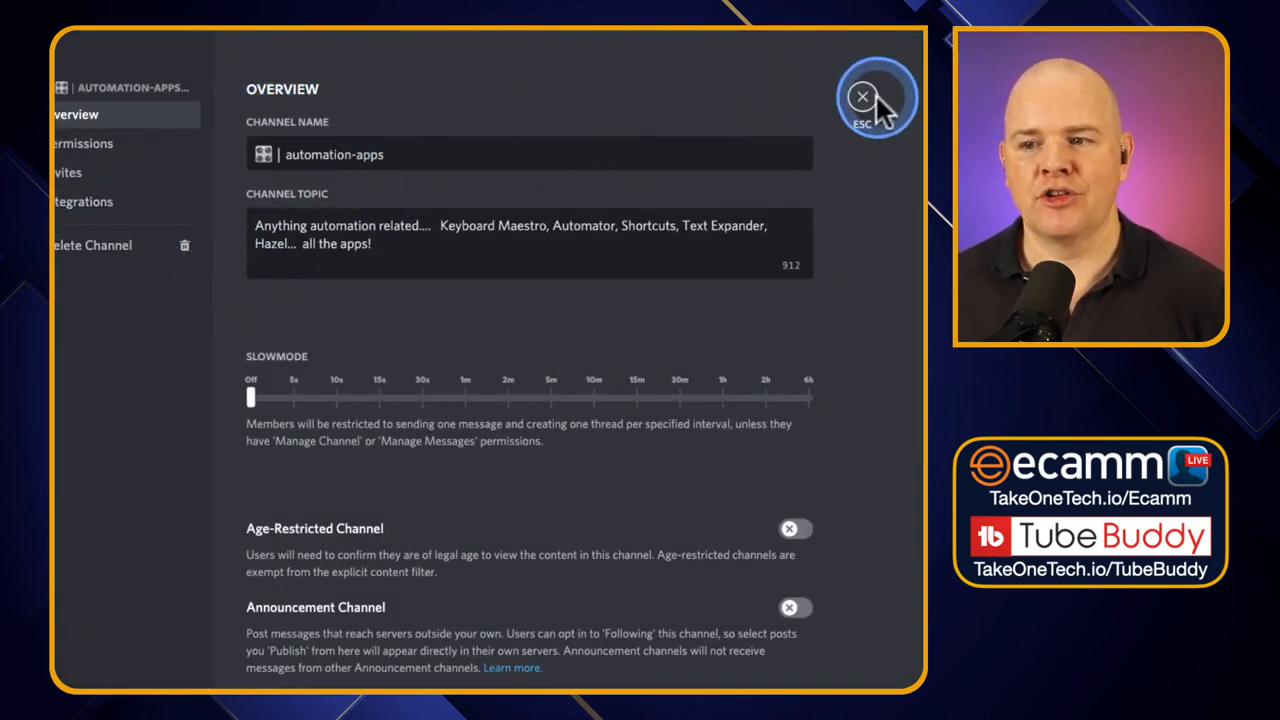
{"action": "left_click", "coordinate": [864, 96]}
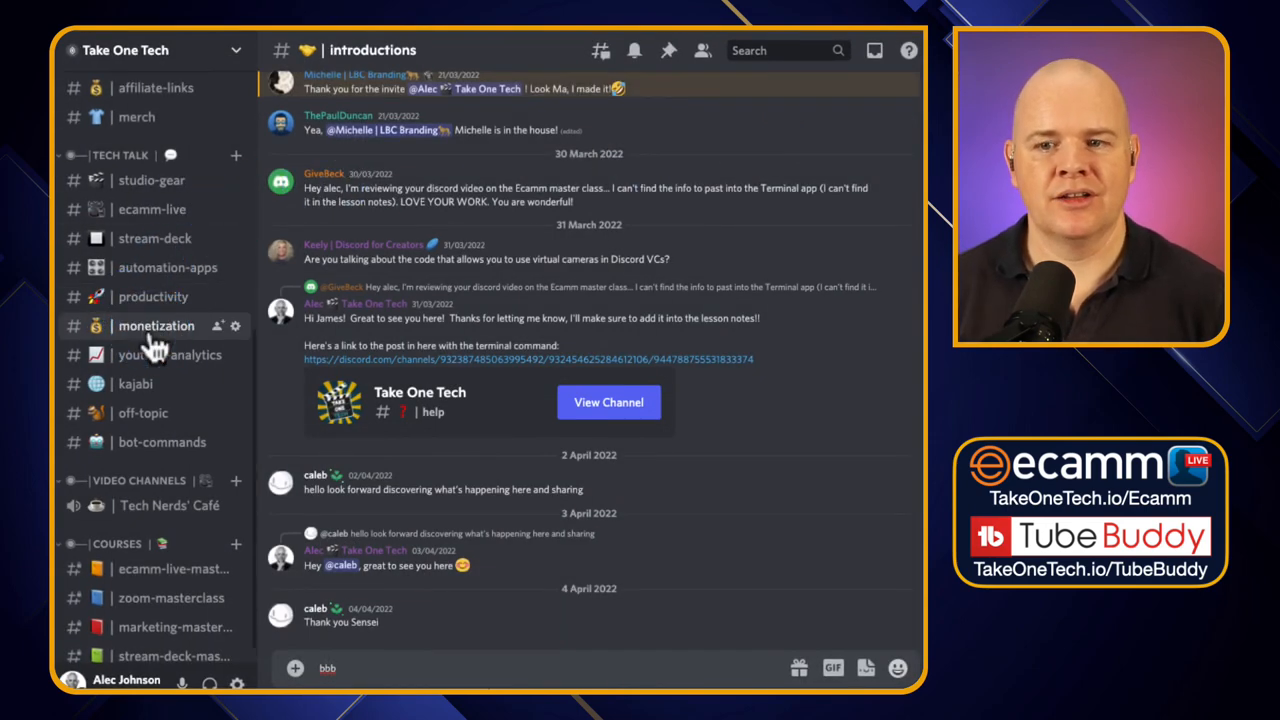
{"action": "mouse_move", "coordinate": [160, 184]}
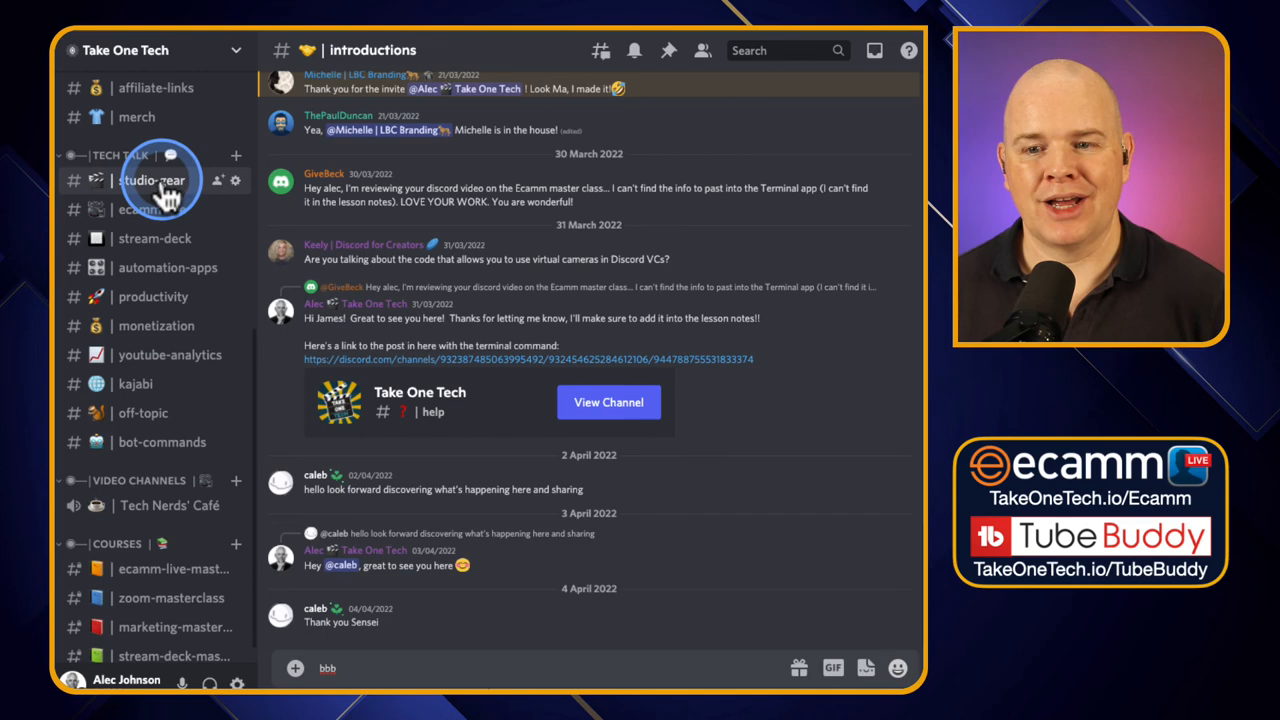
{"action": "mouse_move", "coordinate": [156, 324]}
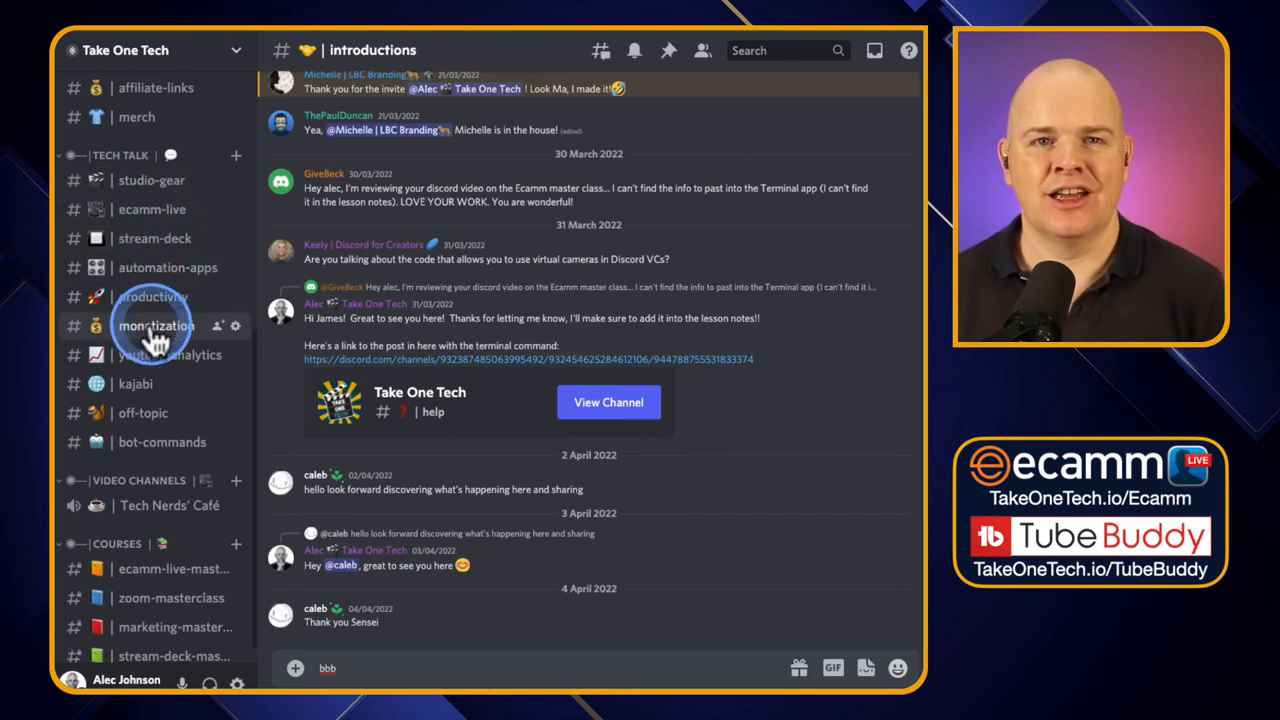